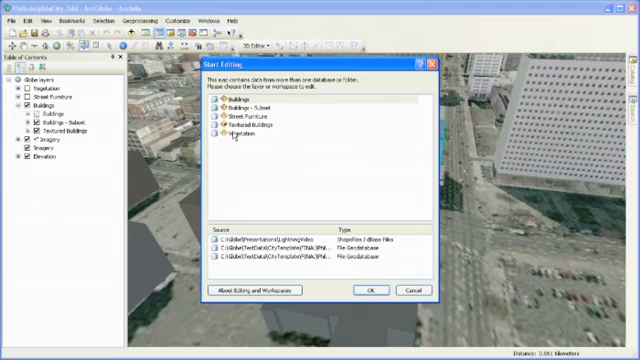
- Choose the city layer workspace and continue past the spatial reference warnings
{"action": "left_click", "coordinate": [371, 290]}
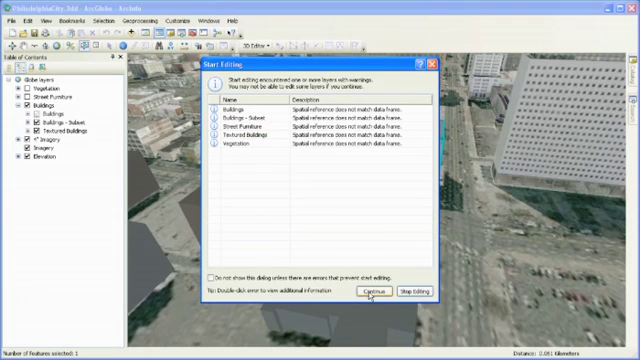
{"action": "left_click", "coordinate": [372, 291]}
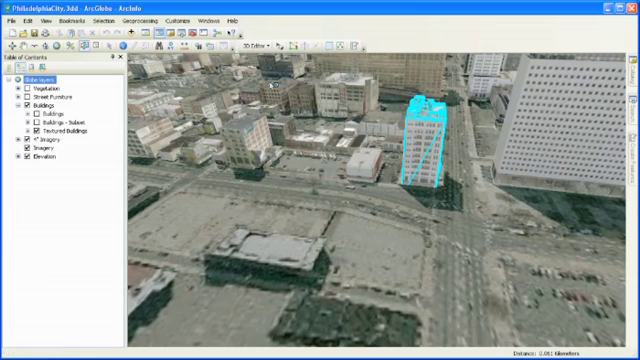
- Bring up the Start Editing workspace choice for the Street Furniture layer
{"action": "left_click", "coordinate": [275, 90]}
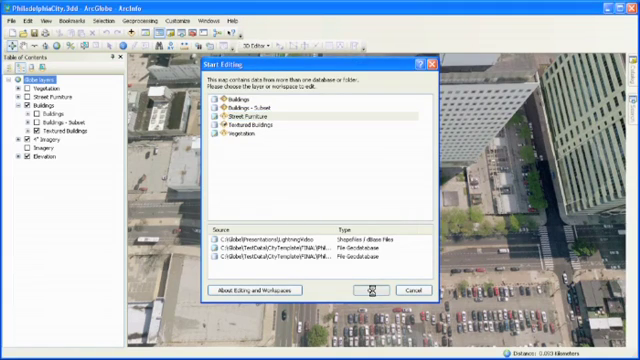
- Edit the Street Furniture workspace and place a LightsFlag light pole beside the trees
{"action": "left_click", "coordinate": [368, 289]}
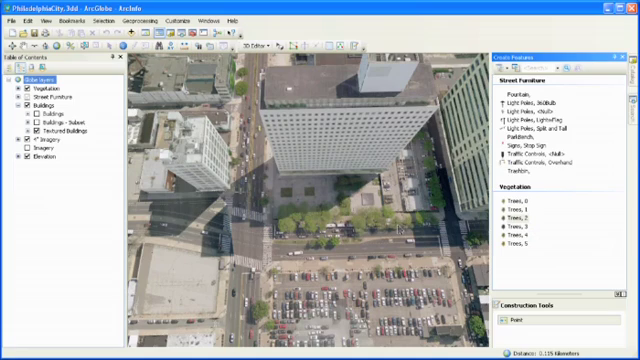
{"action": "left_click", "coordinate": [388, 224]}
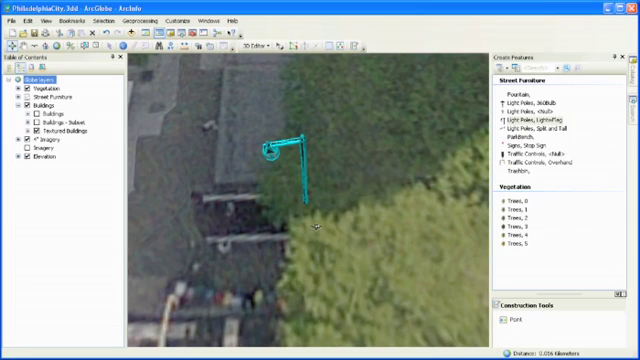
{"action": "mouse_move", "coordinate": [290, 106]}
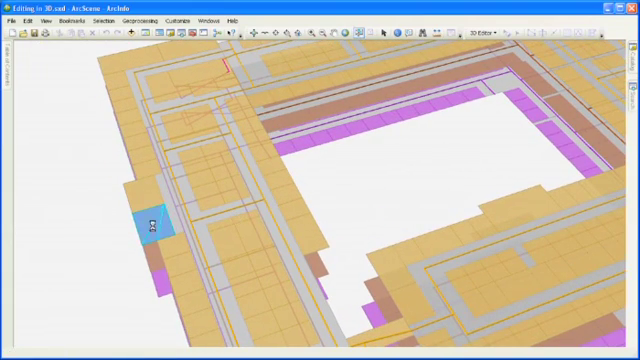
- Select building MA's third-floor feature in the 3D floor plan
{"action": "left_click", "coordinate": [474, 40]}
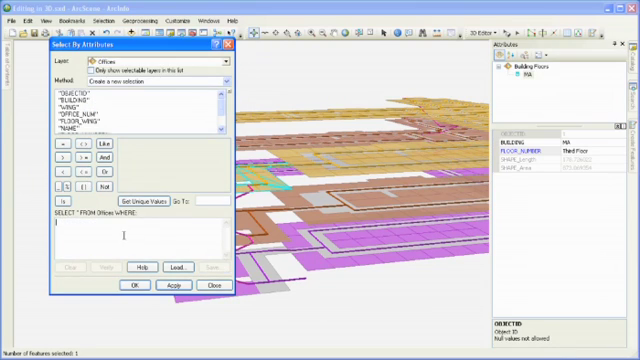
- Select FloorLines where Building = 'MA' AND Floor_Number = 3, then close the query
{"action": "type", "text": "\"Building\" = 'MA' AND \"Floor_Number\" = 3"}
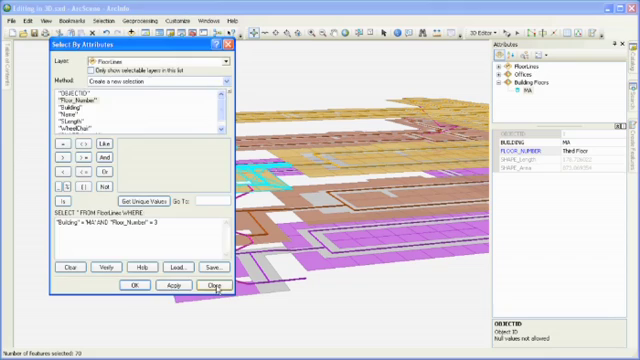
{"action": "left_click", "coordinate": [486, 36]}
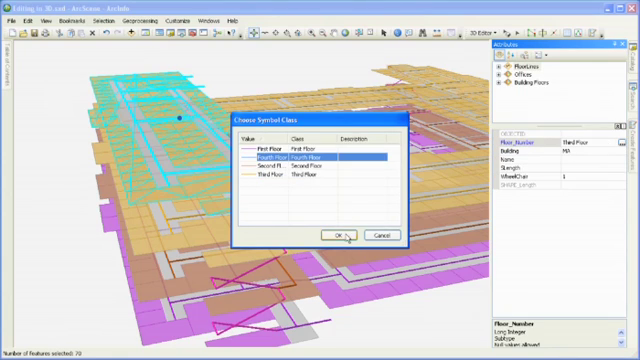
- Set the floor lines, offices and floor outline to the Fourth Floor class
{"action": "left_click", "coordinate": [341, 234]}
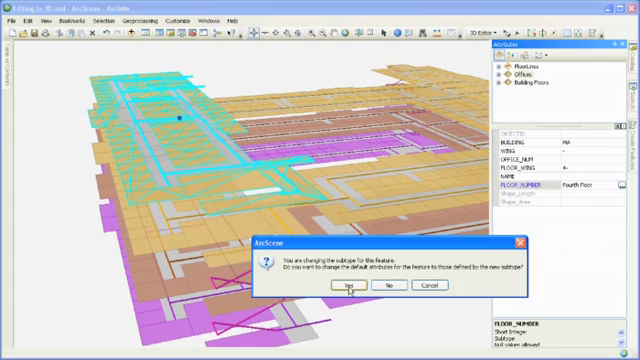
{"action": "left_click", "coordinate": [343, 287]}
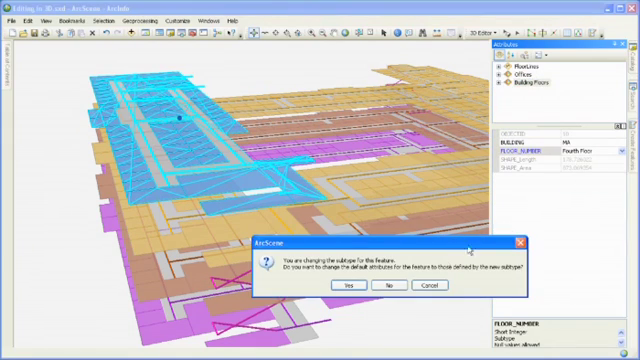
{"action": "left_click", "coordinate": [358, 287]}
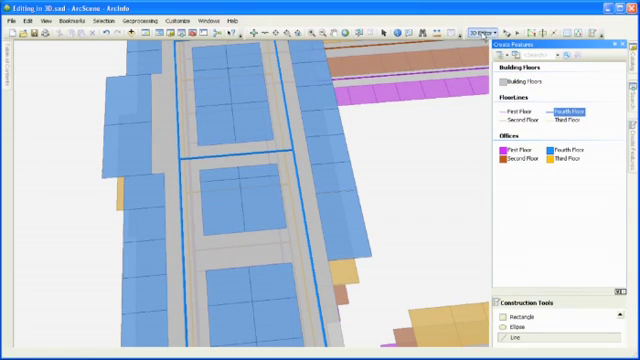
- Open the Snapping Window from the 3D Editor menu
{"action": "left_click", "coordinate": [478, 35]}
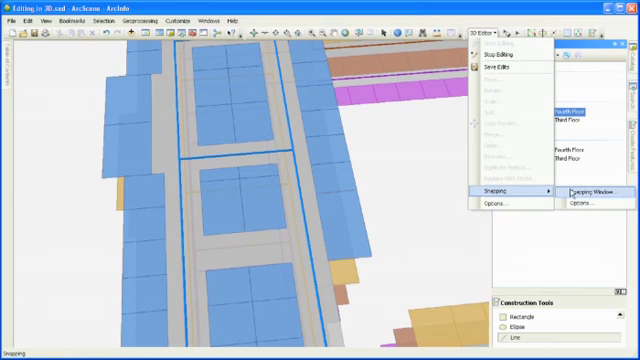
{"action": "left_click", "coordinate": [589, 193]}
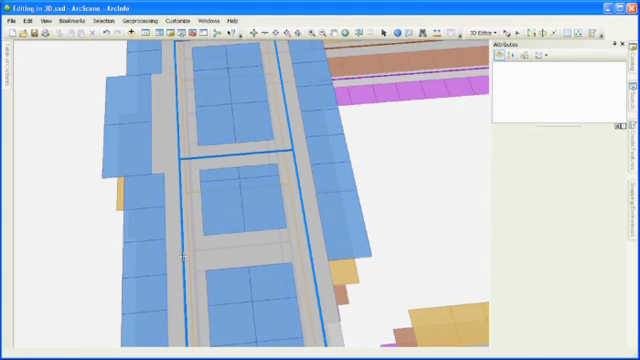
- Draw a Fourth Floor corridor line across the hallway between two offices
{"action": "left_click_drag", "start_coordinate": [181, 254], "coordinate": [312, 241]}
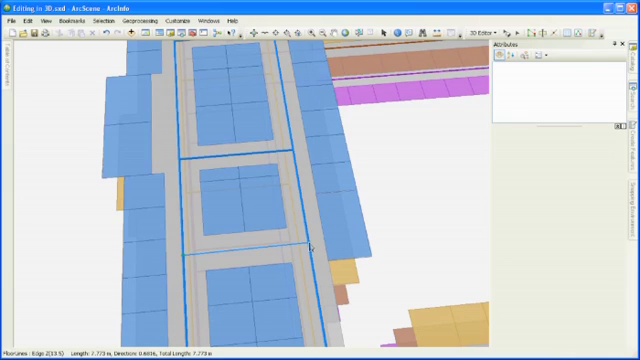
{"action": "left_click", "coordinate": [250, 244]}
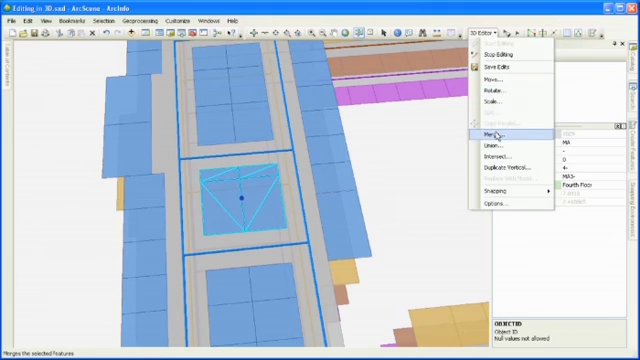
- Merge the two offices into MA3-140 and start renaming it 'Confere…'
{"action": "left_click", "coordinate": [491, 133]}
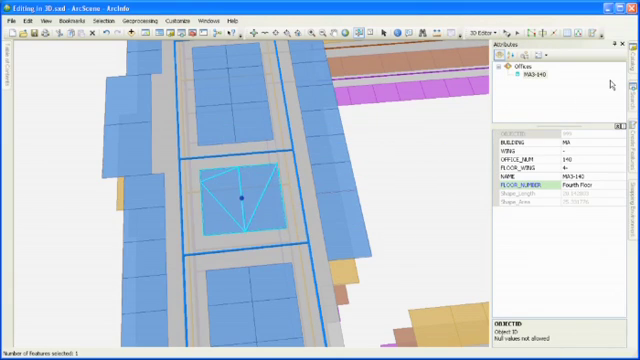
{"action": "left_click", "coordinate": [555, 174]}
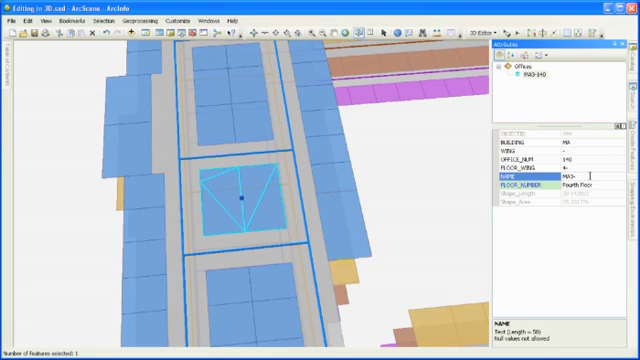
{"action": "type", "text": "Confere"}
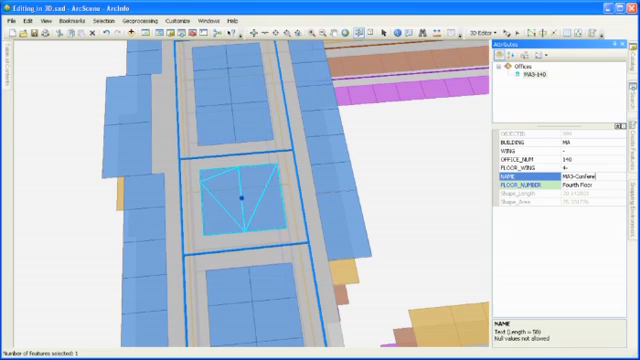